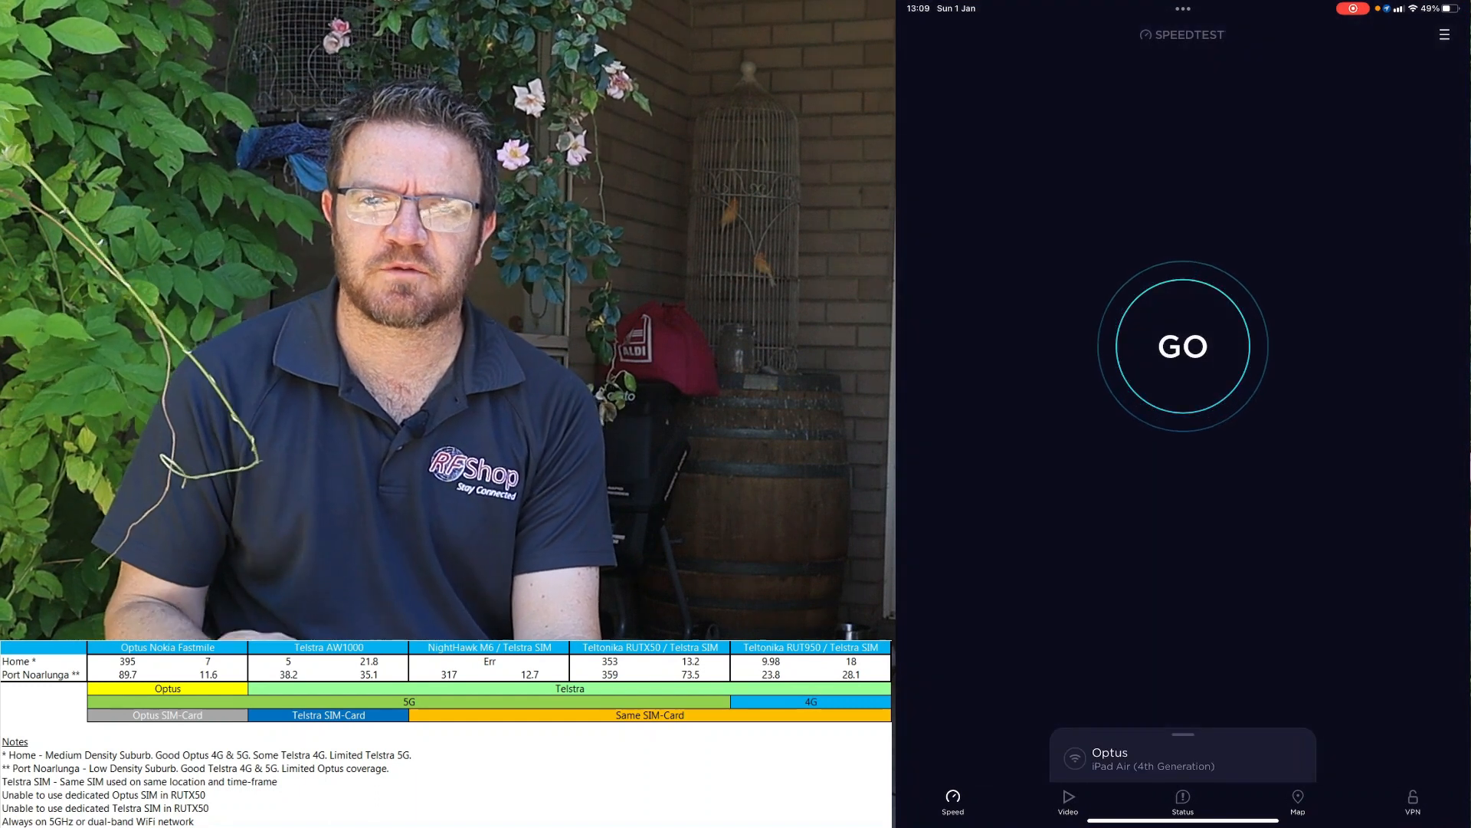
# Leave Speedtest on the Optus network and return to the iPad home screen
pyautogui.click(1182, 347)
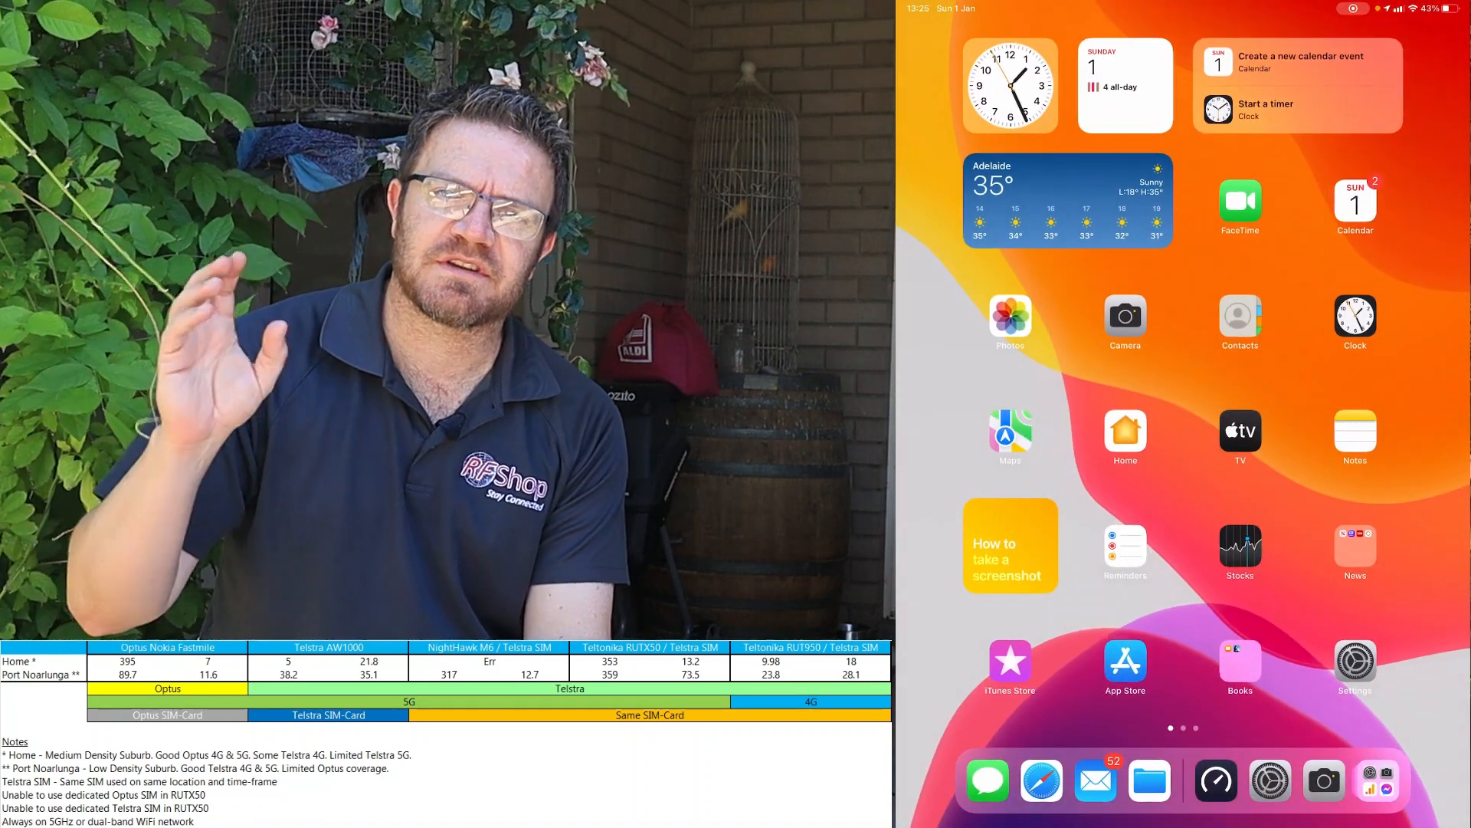
# Reopen Speedtest so it starts finding a provider, then bring up home-screen search
pyautogui.click(1216, 780)
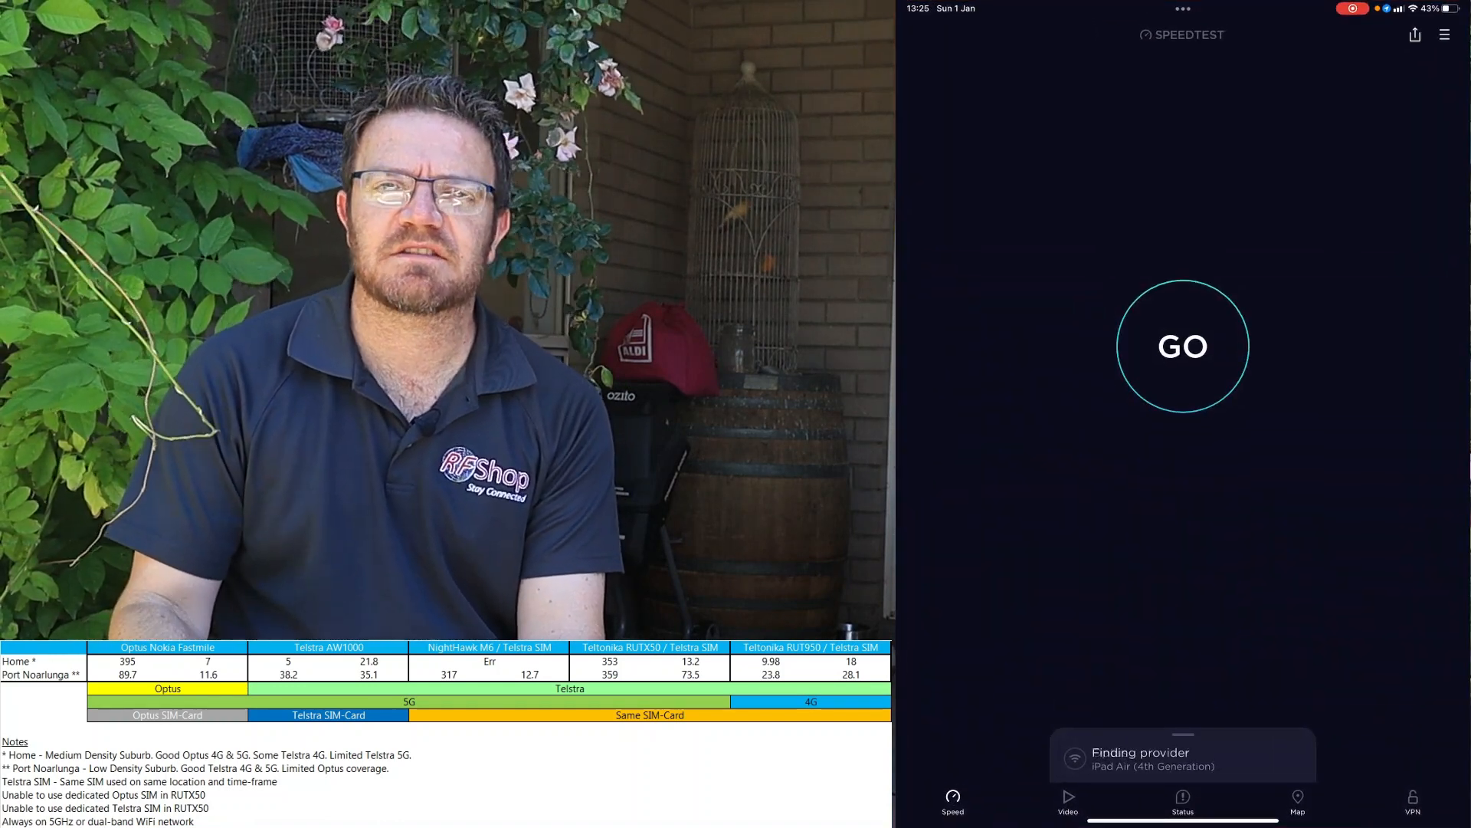
pyautogui.click(1182, 345)
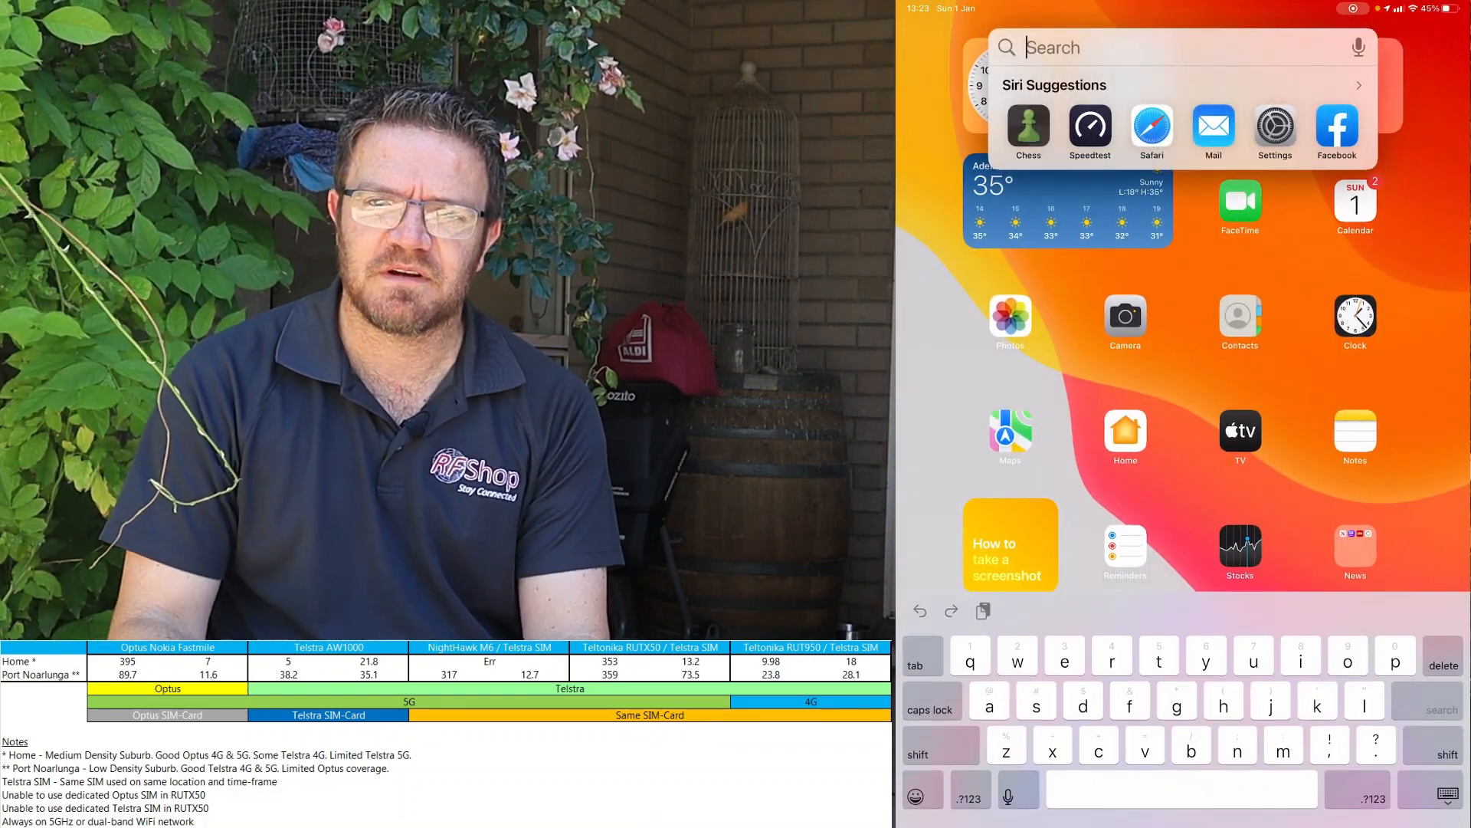
pyautogui.click(1090, 130)
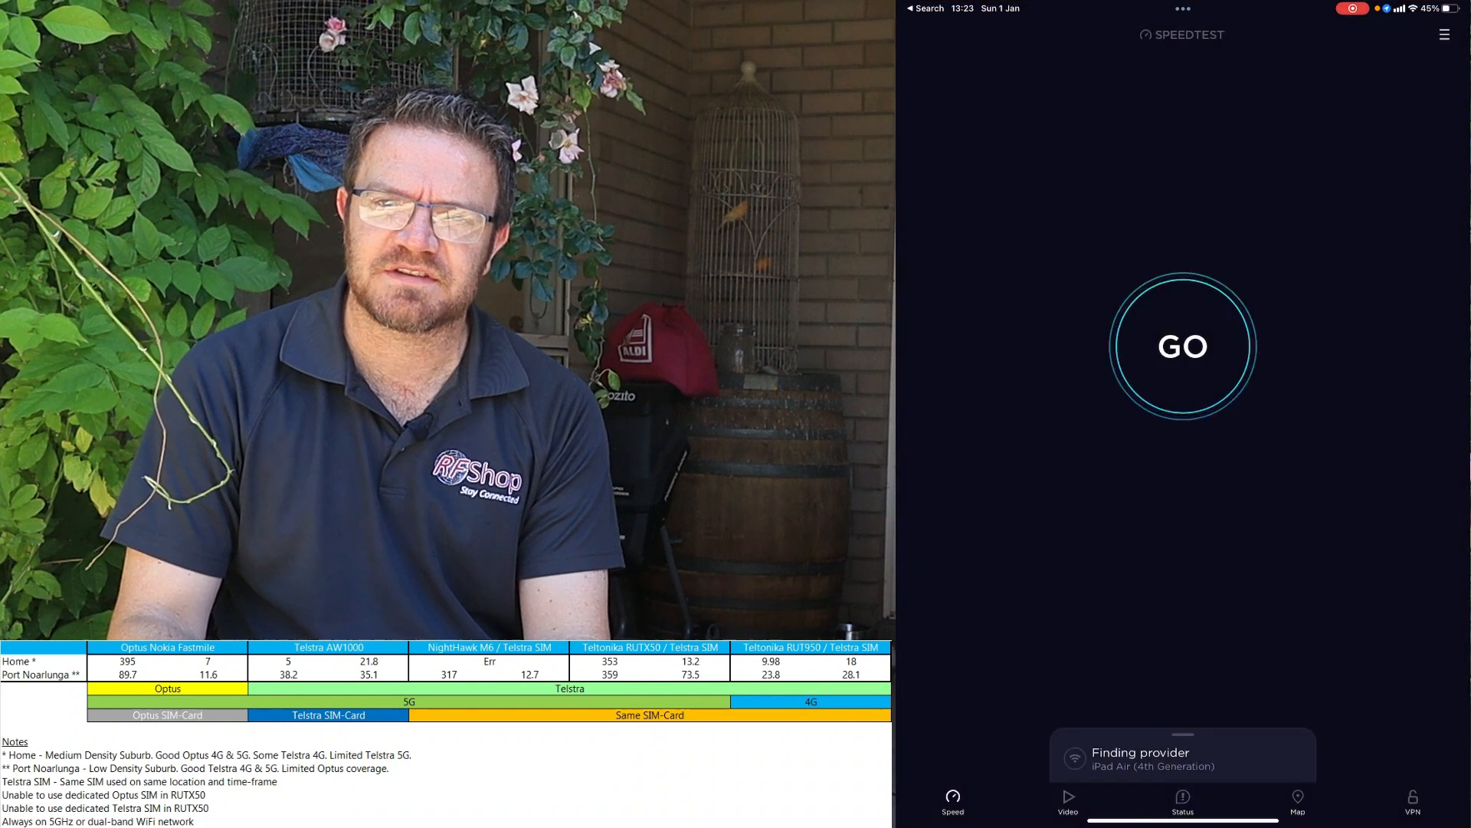
pyautogui.click(1182, 345)
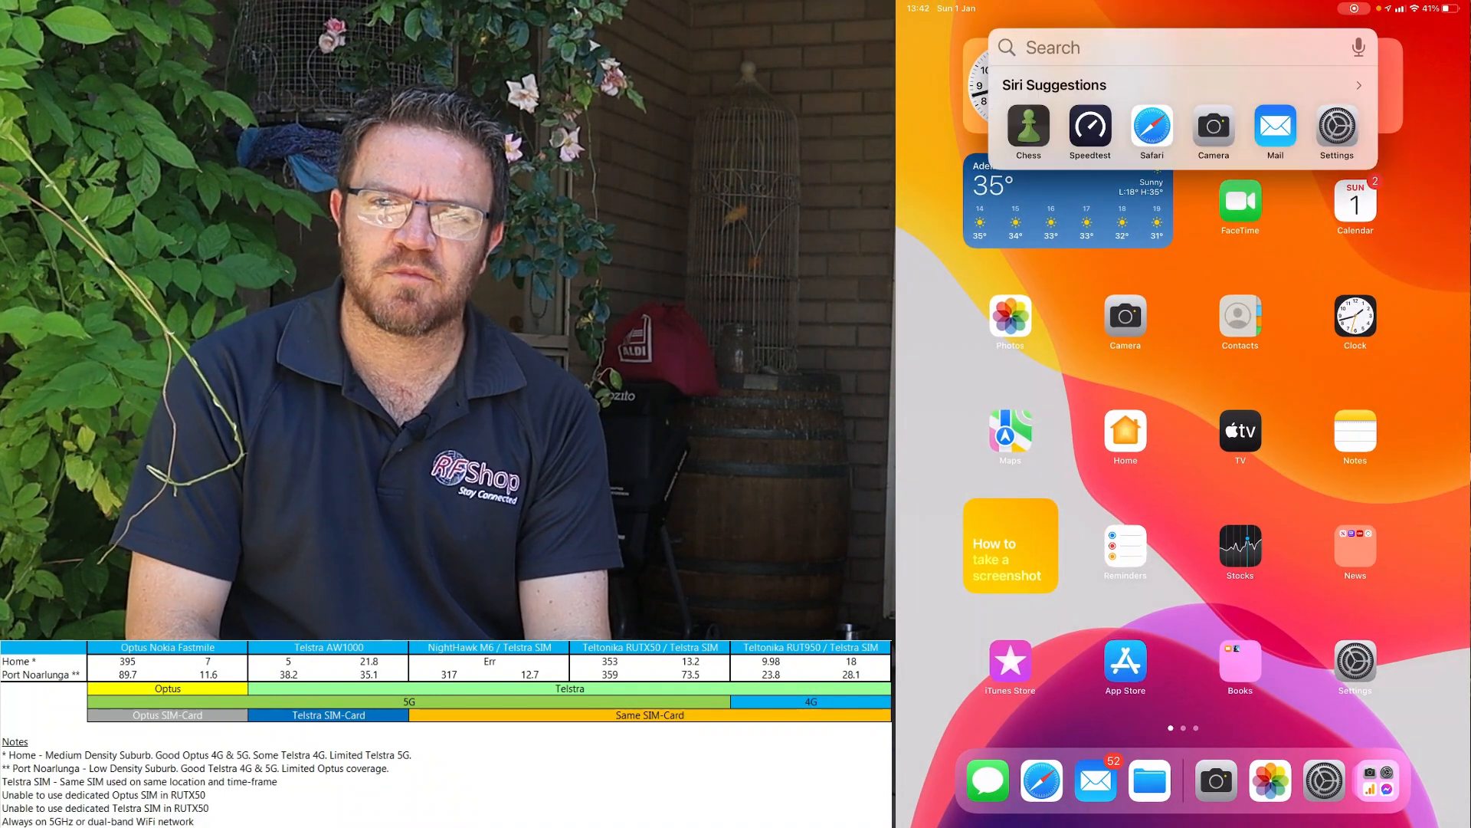
# Launch Speedtest from the Dock so it is ready to test with Optus
pyautogui.click(1090, 132)
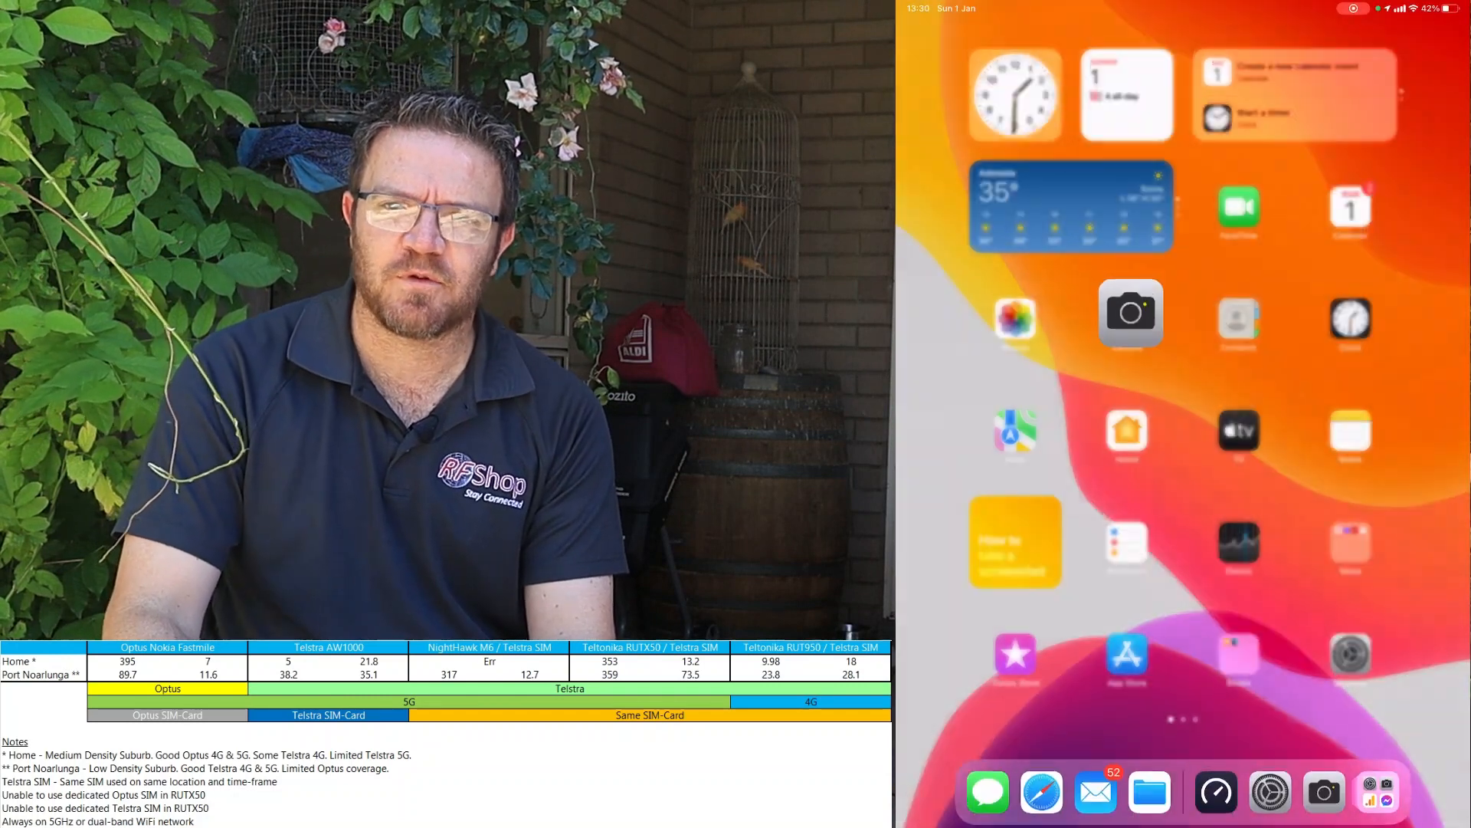
pyautogui.click(1214, 791)
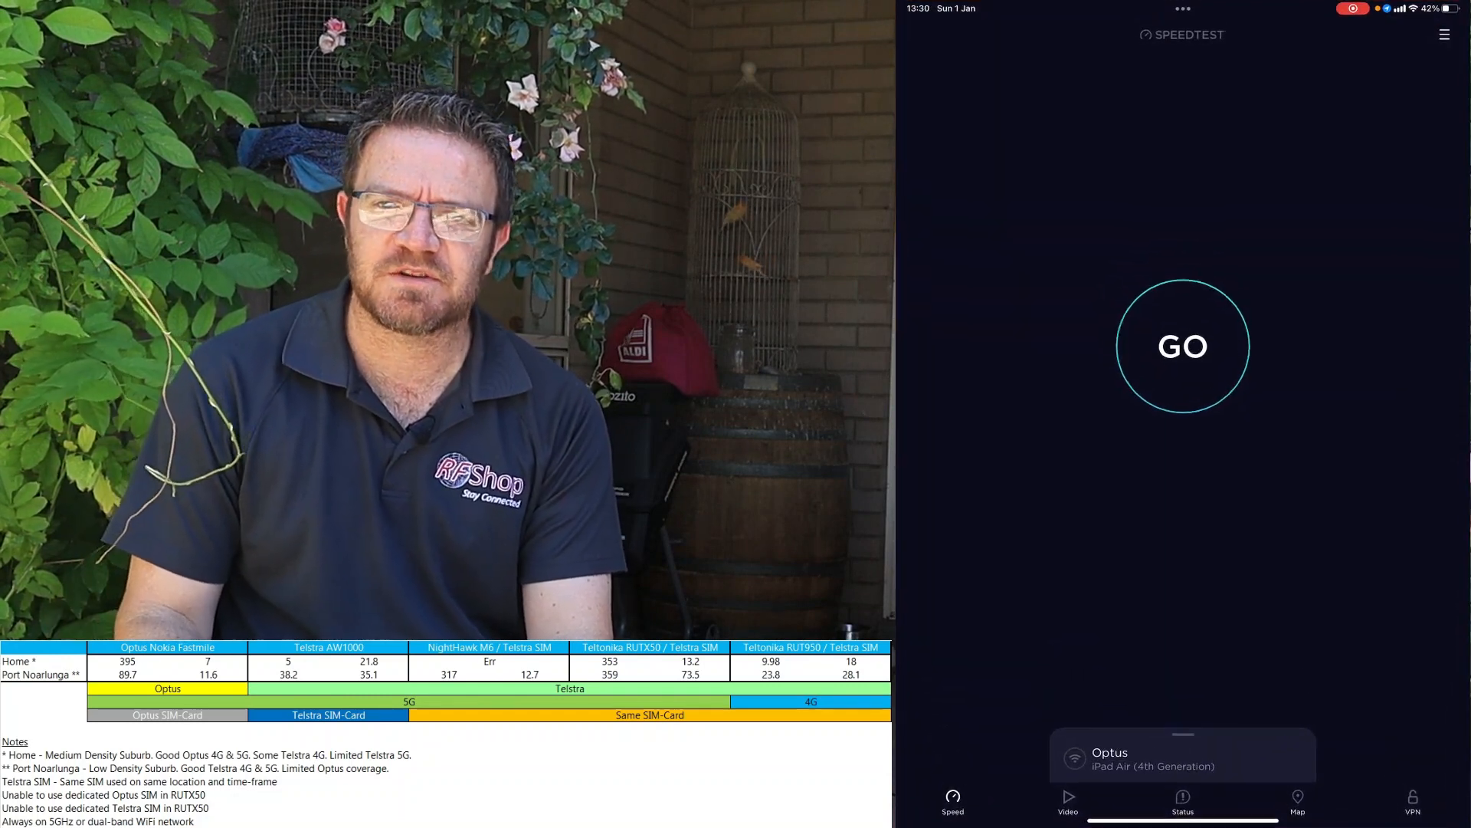
# Leave Speedtest, ready to test on Optus, and return to the home screen
pyautogui.click(1181, 346)
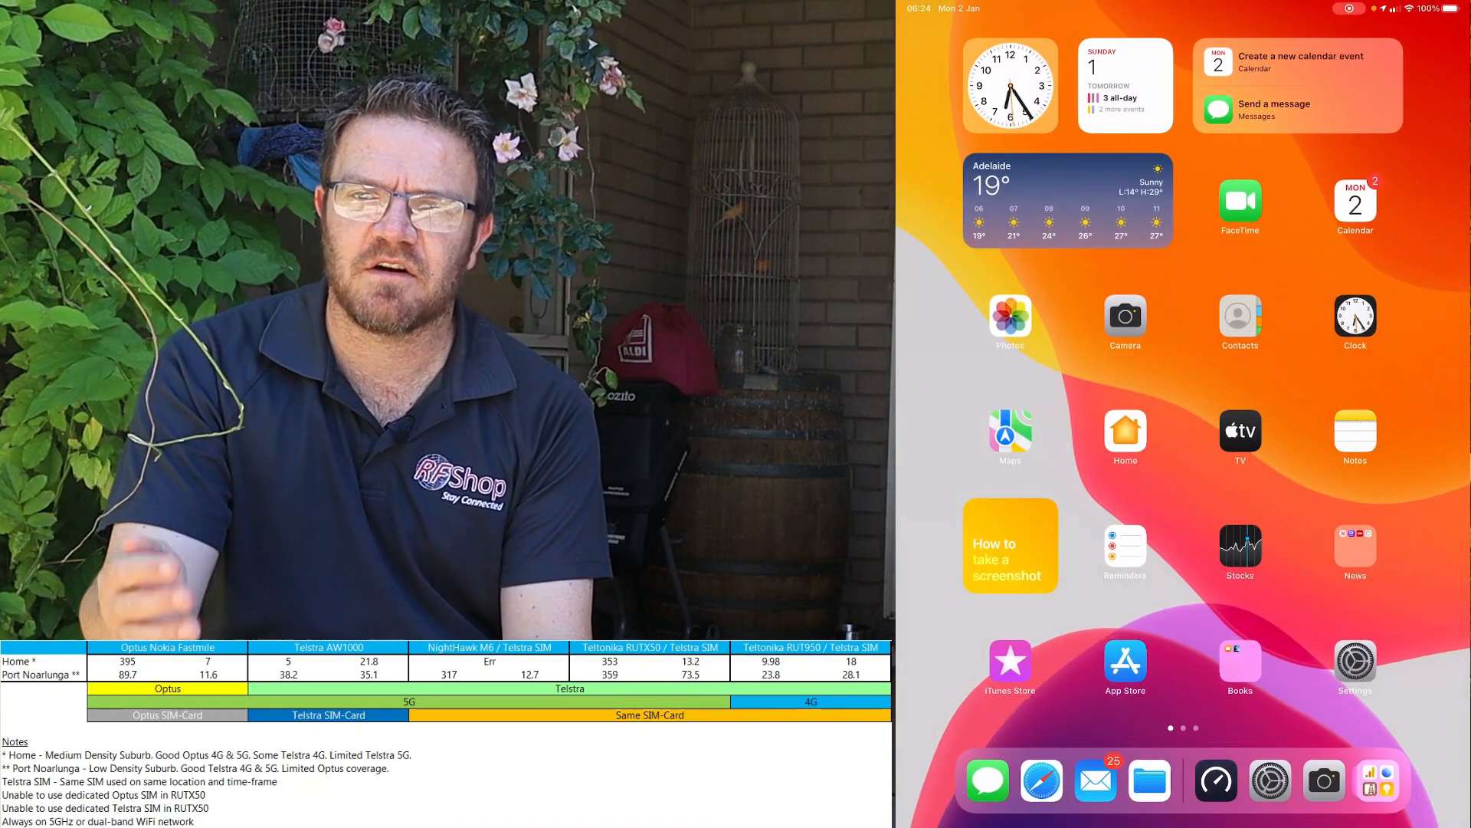
# Open Speedtest from the Dock showing Optus result: 89.7 Mbps down, 11.6 Mbps up
pyautogui.click(1216, 780)
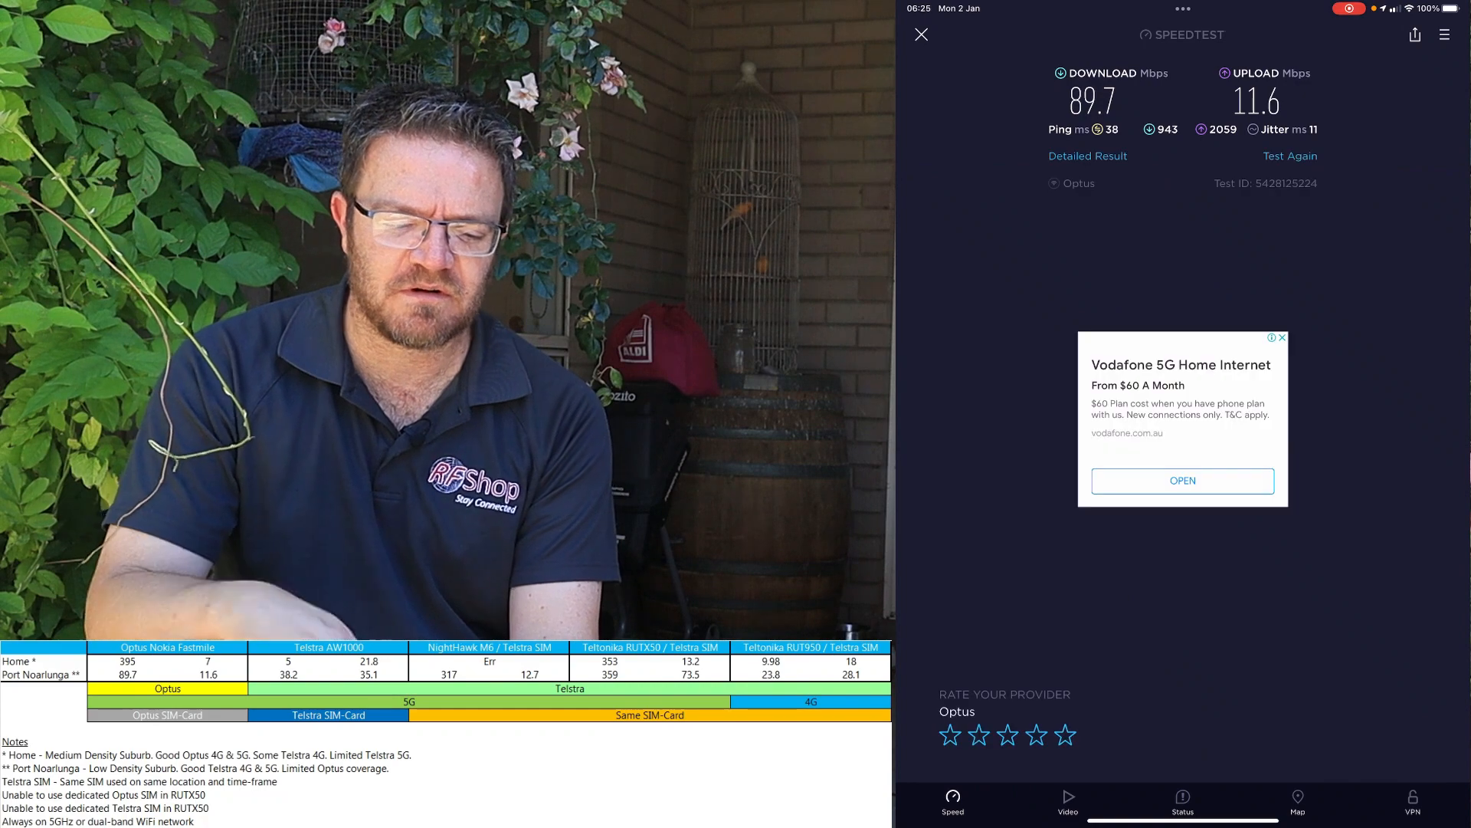
# Exit Speedtest with the Optus result displayed and return to the home screen
pyautogui.click(1289, 157)
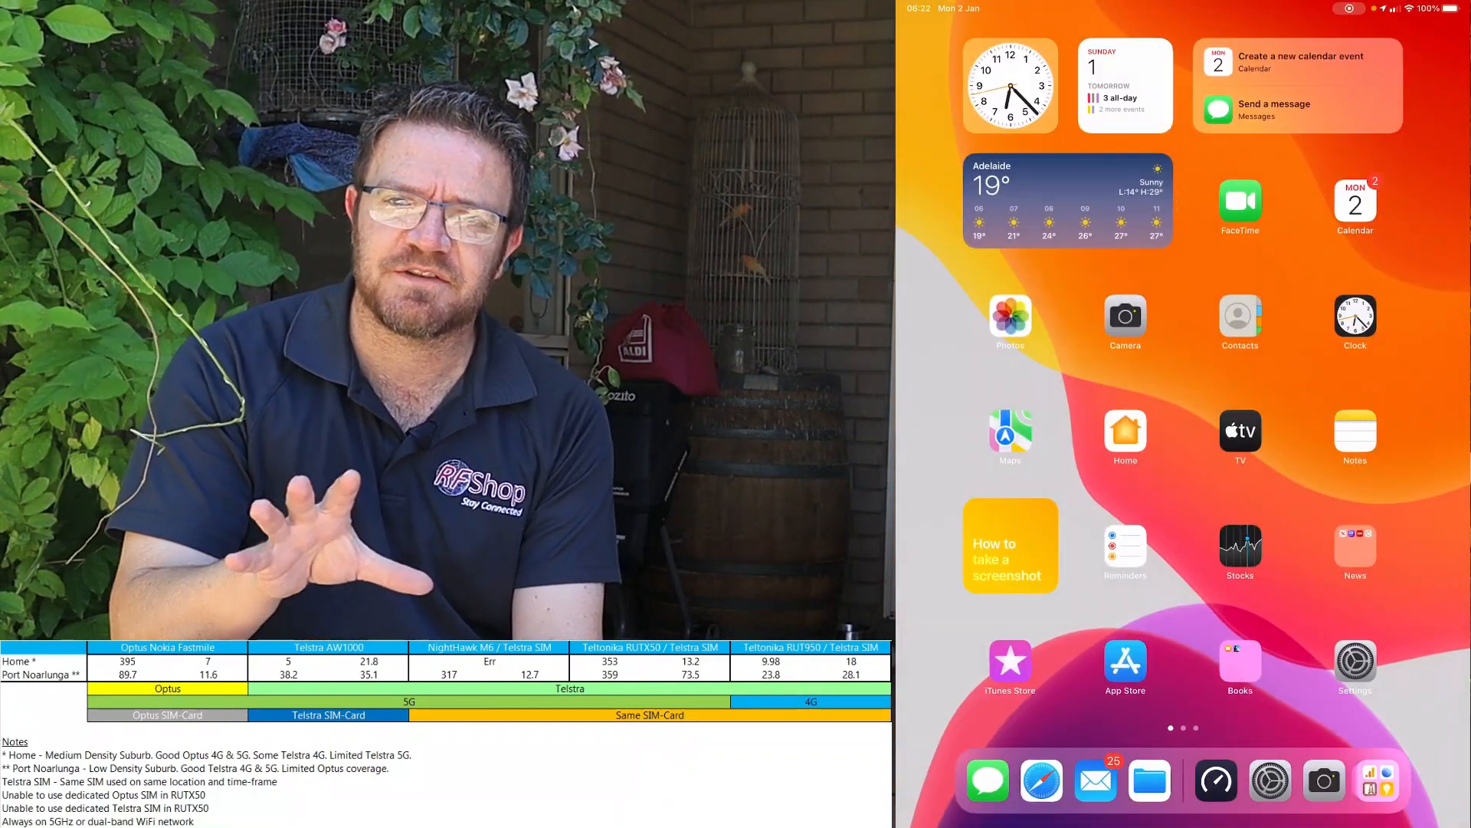
pyautogui.click(1216, 778)
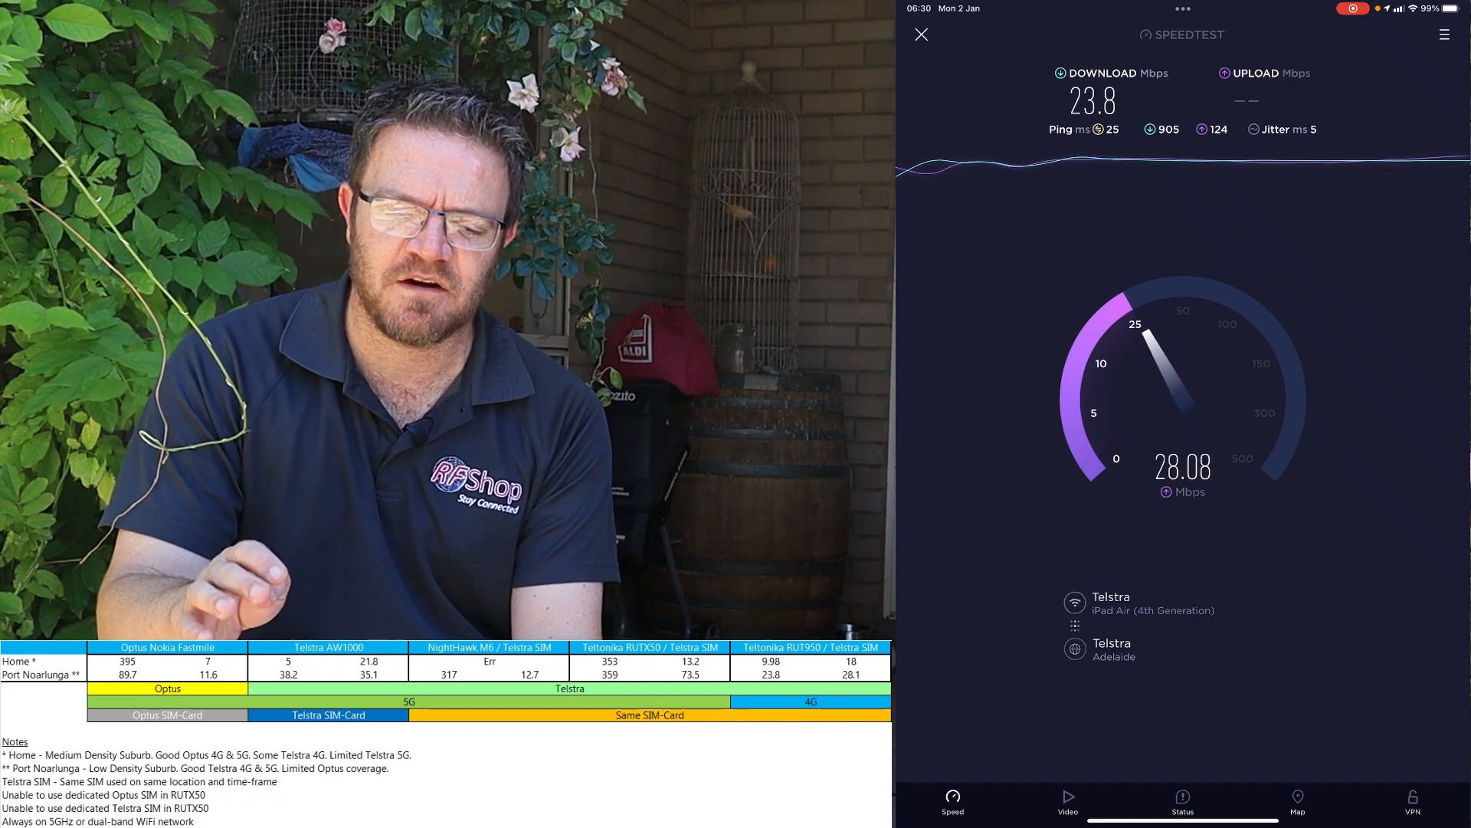
pyautogui.click(921, 35)
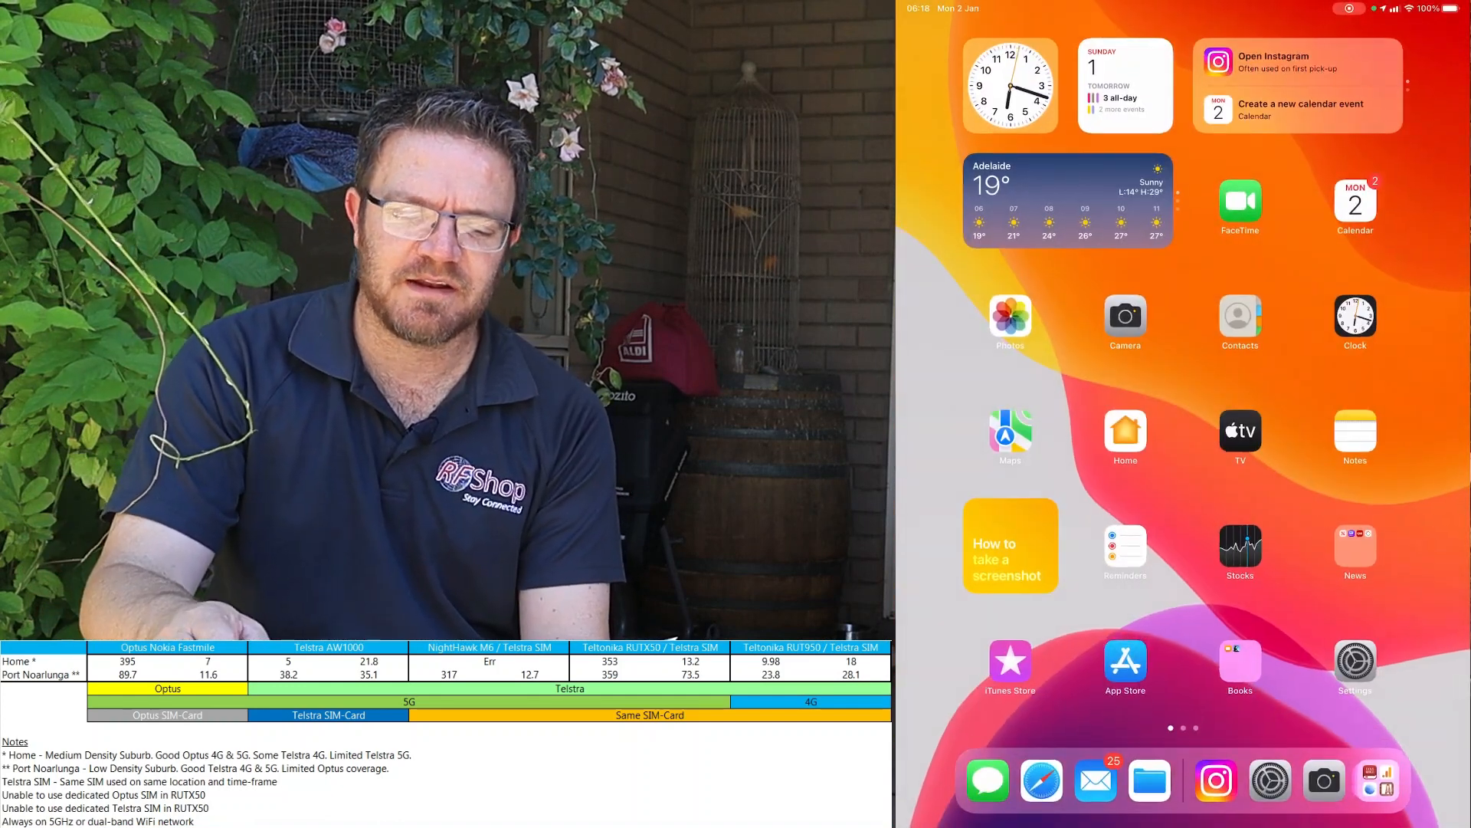
# Search 'spe' in Spotlight and open Speedtest from the results
pyautogui.write('s')
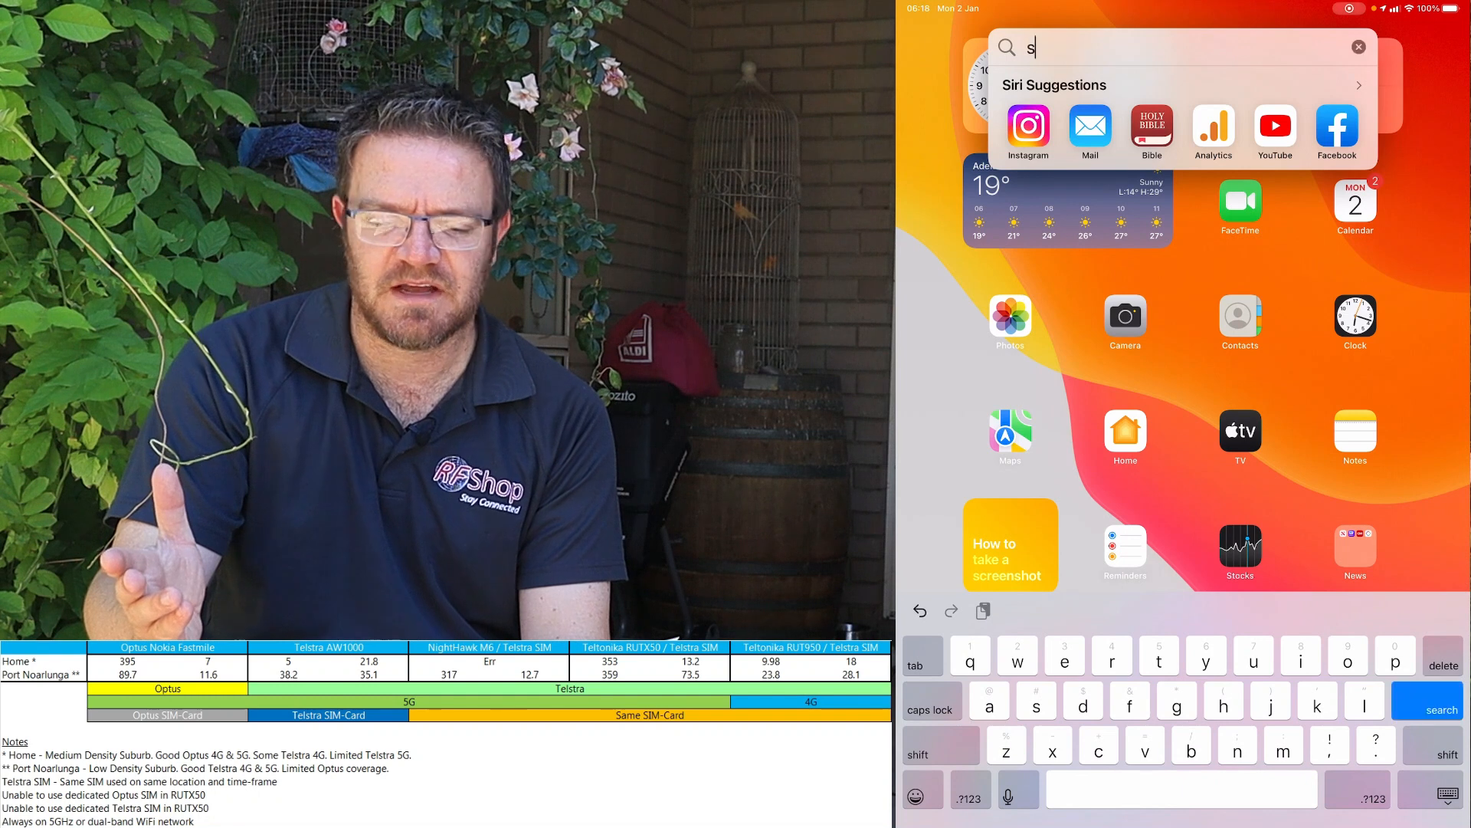
pyautogui.write('ped')
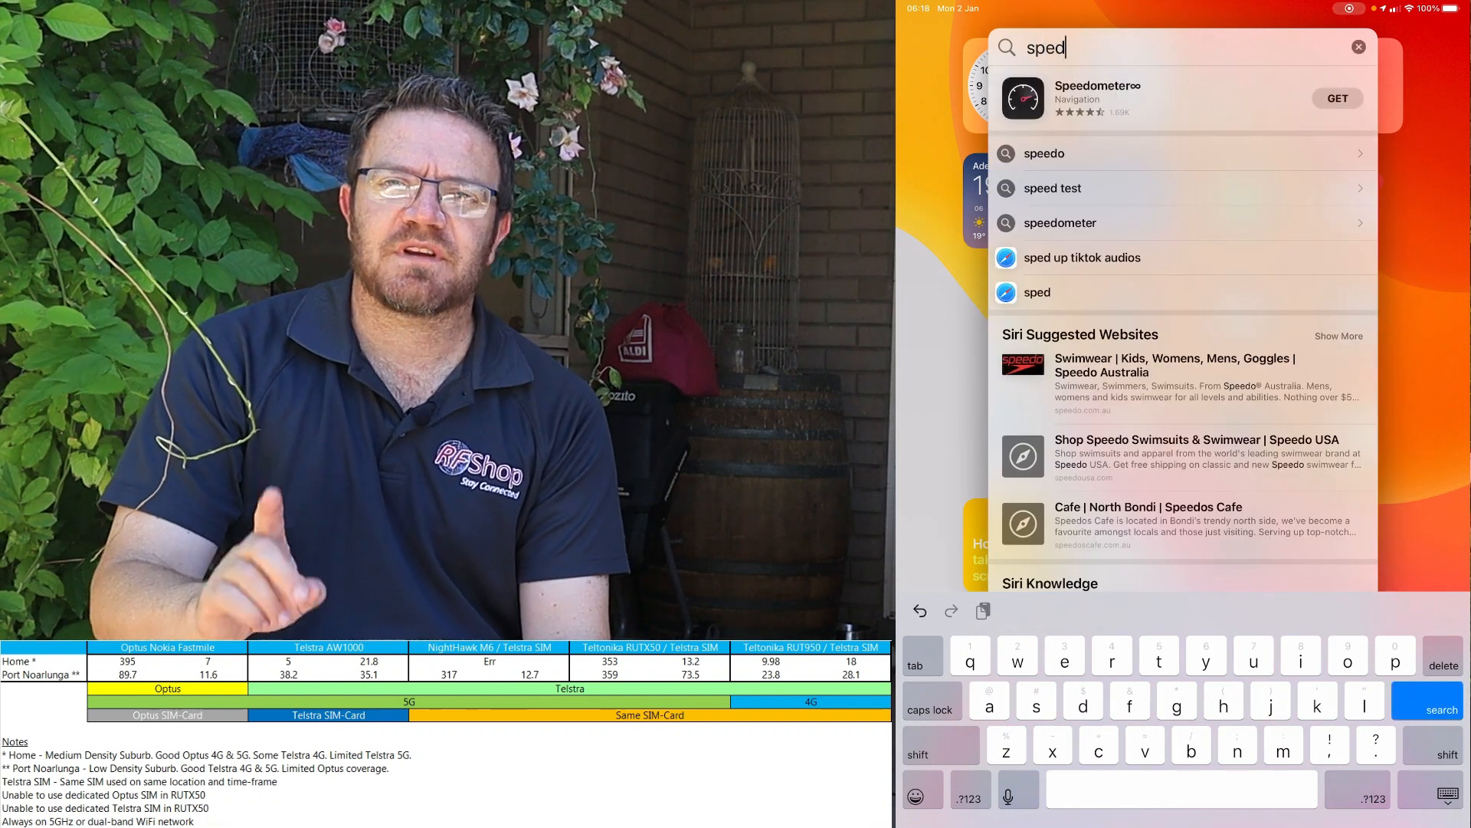
pyautogui.press('backspace')
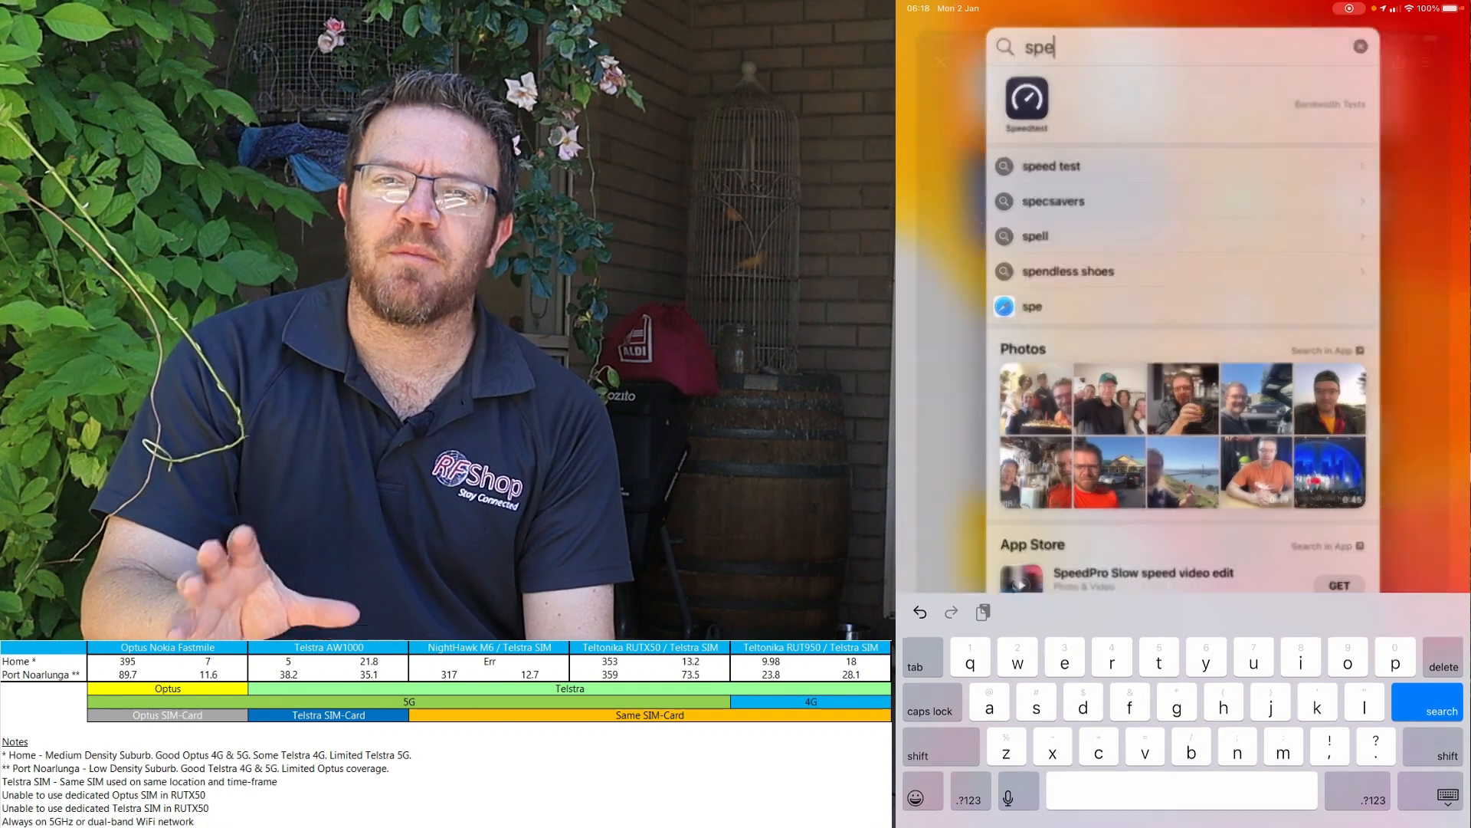
pyautogui.click(1025, 105)
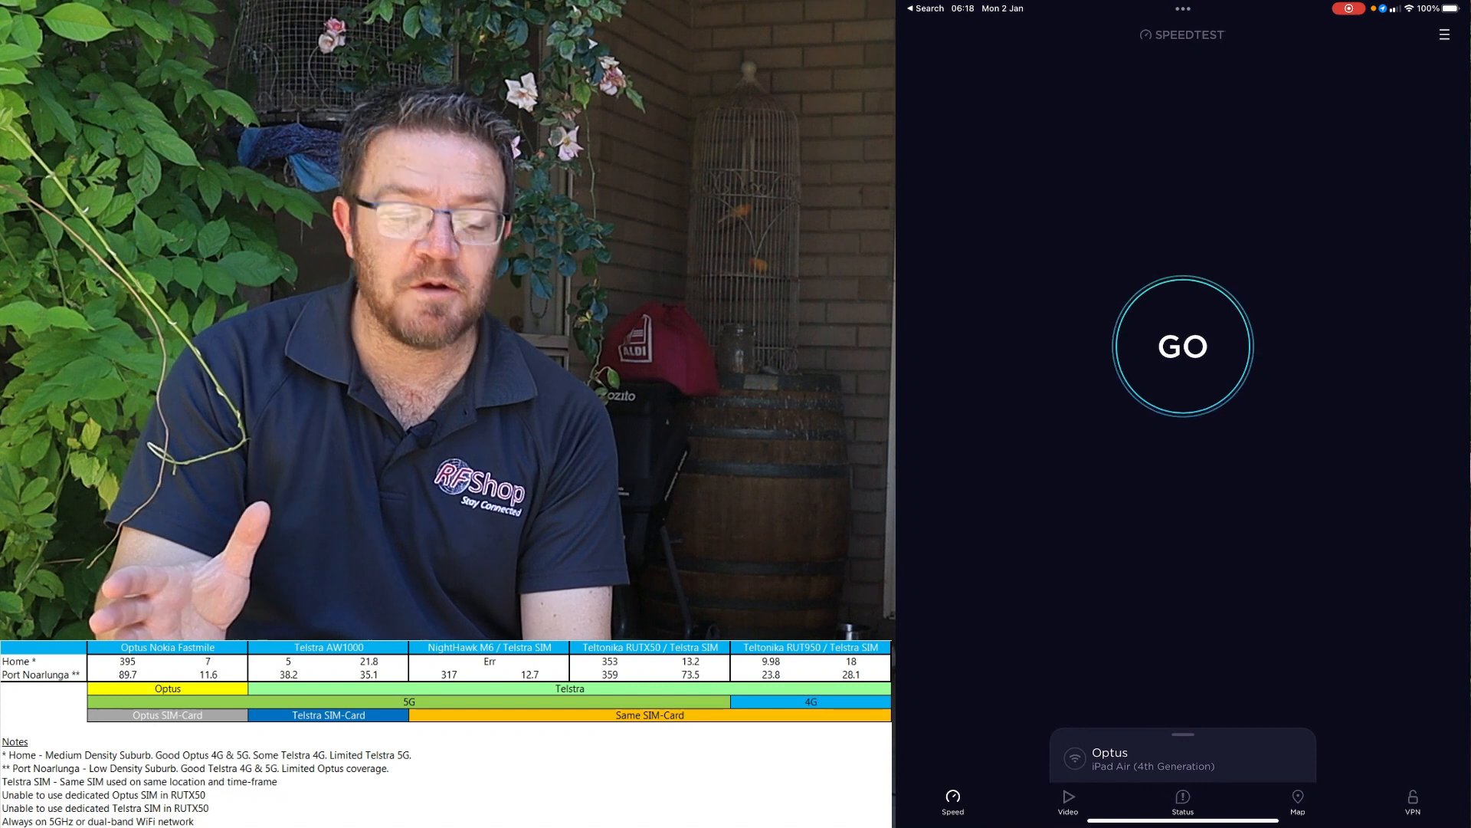
# Start a new speed test over the Optus connection with GO
pyautogui.click(1182, 345)
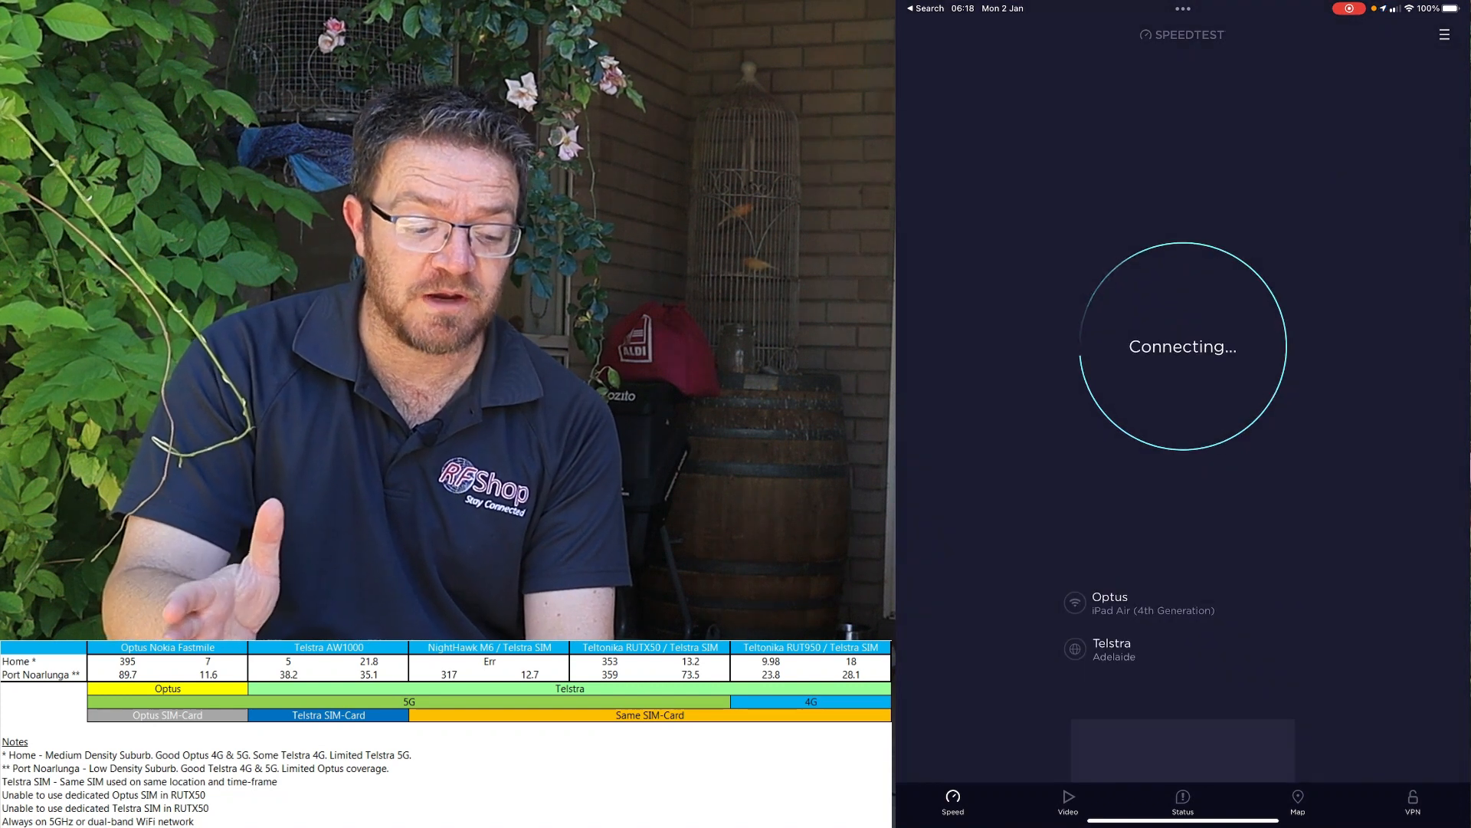
pyautogui.click(1182, 345)
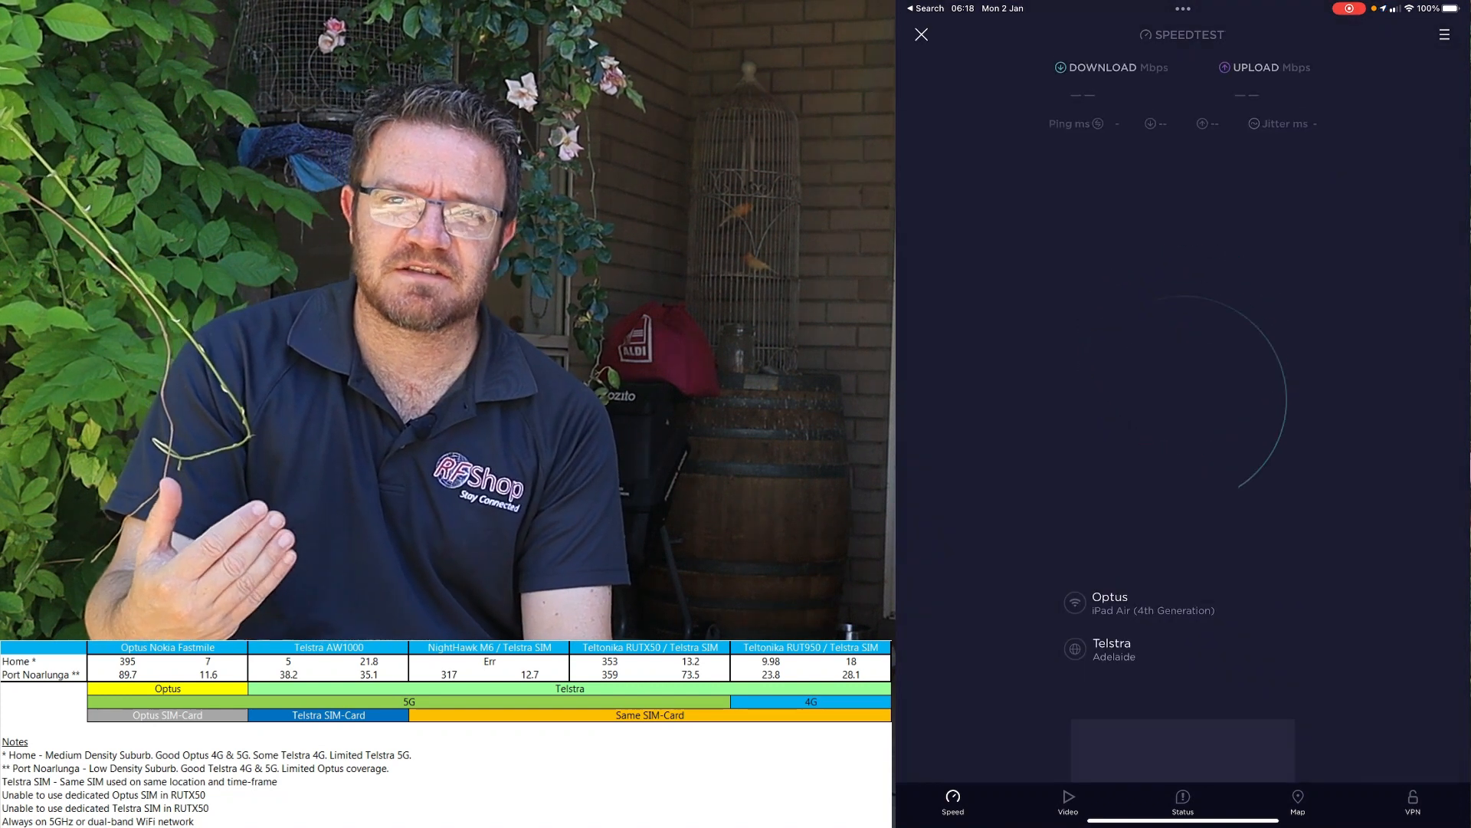